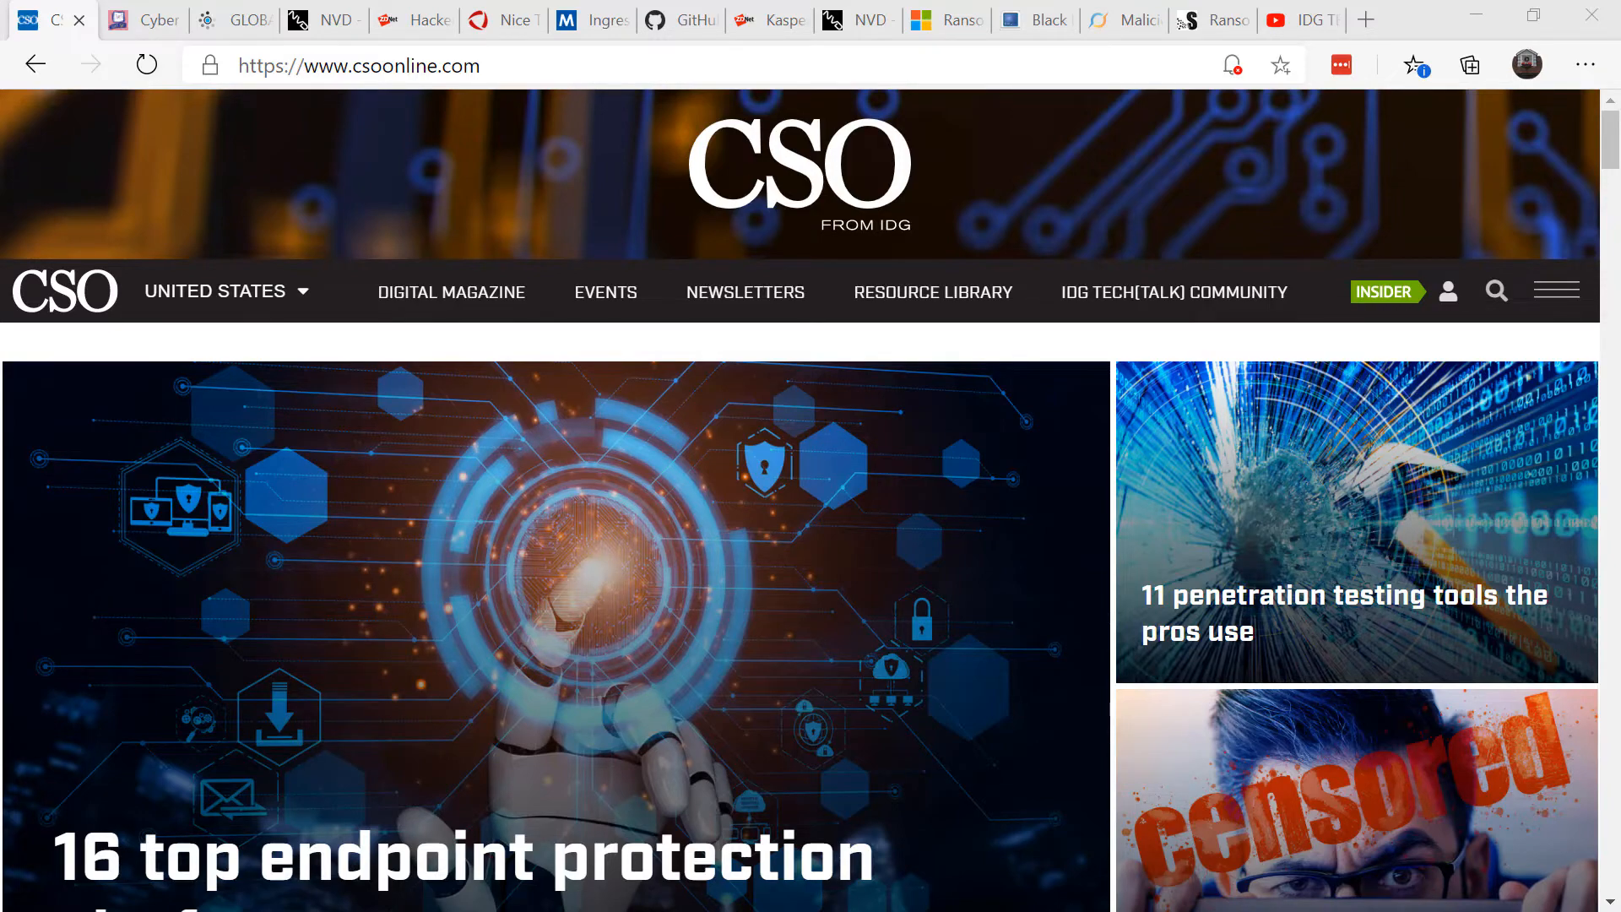
# Show Figure 28 of Check Point's mid-2020 report, where 80% of attacks used pre-2017 vulnerabilities
pyautogui.click(142, 19)
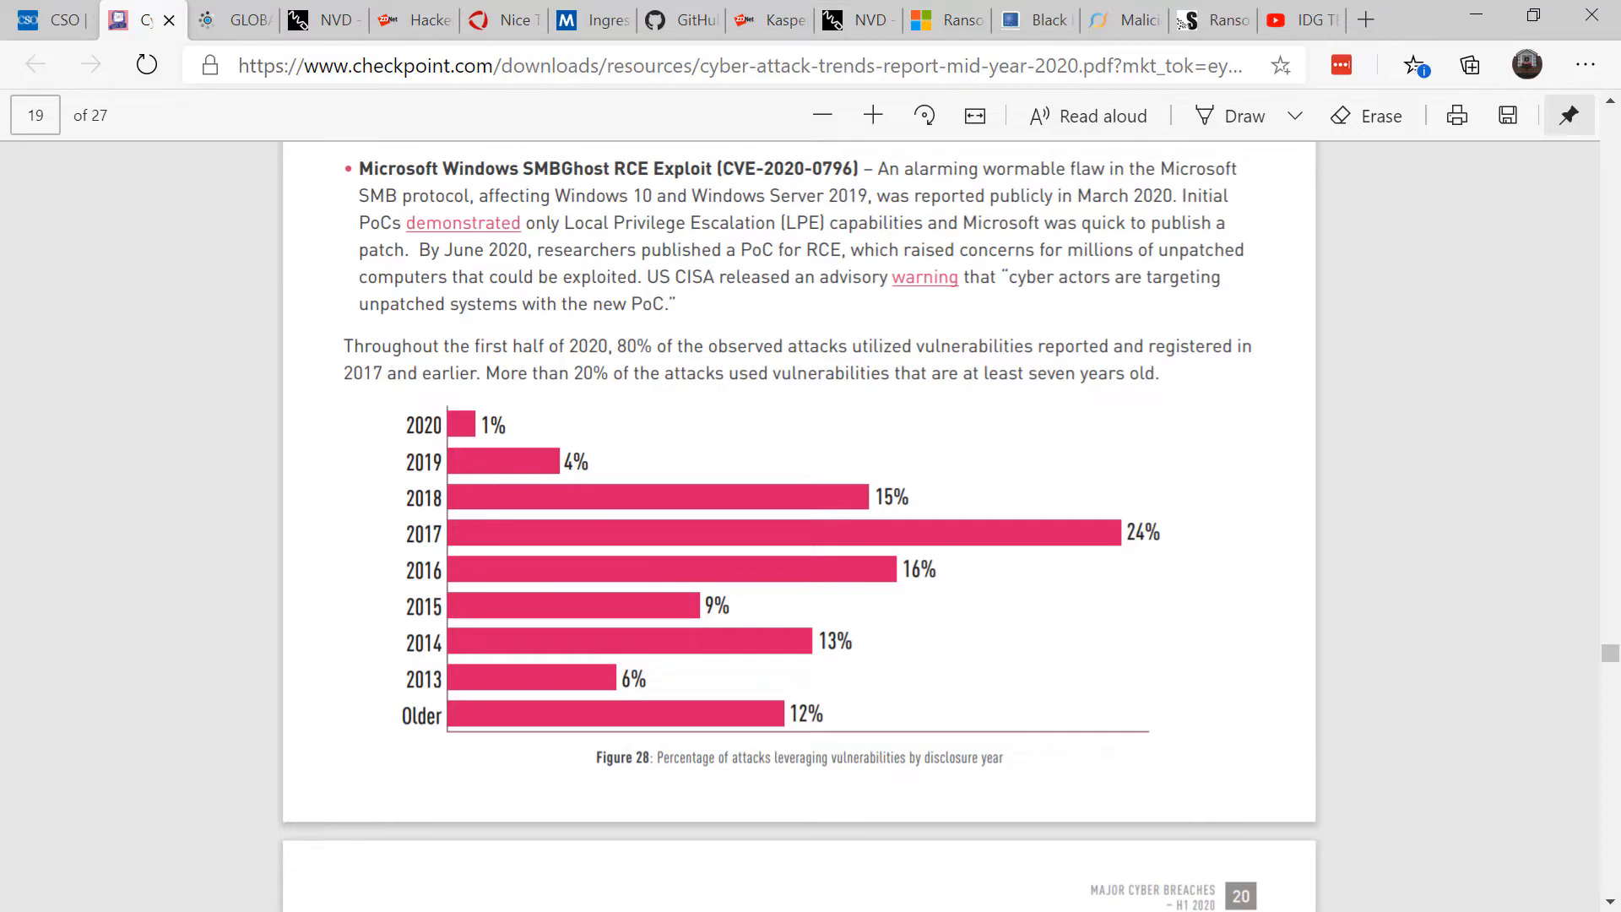
# Read the SenseCy ransomware post to 'Summing Up: The Patching Paradox', then show IDG TECHtalk's channel
pyautogui.click(233, 20)
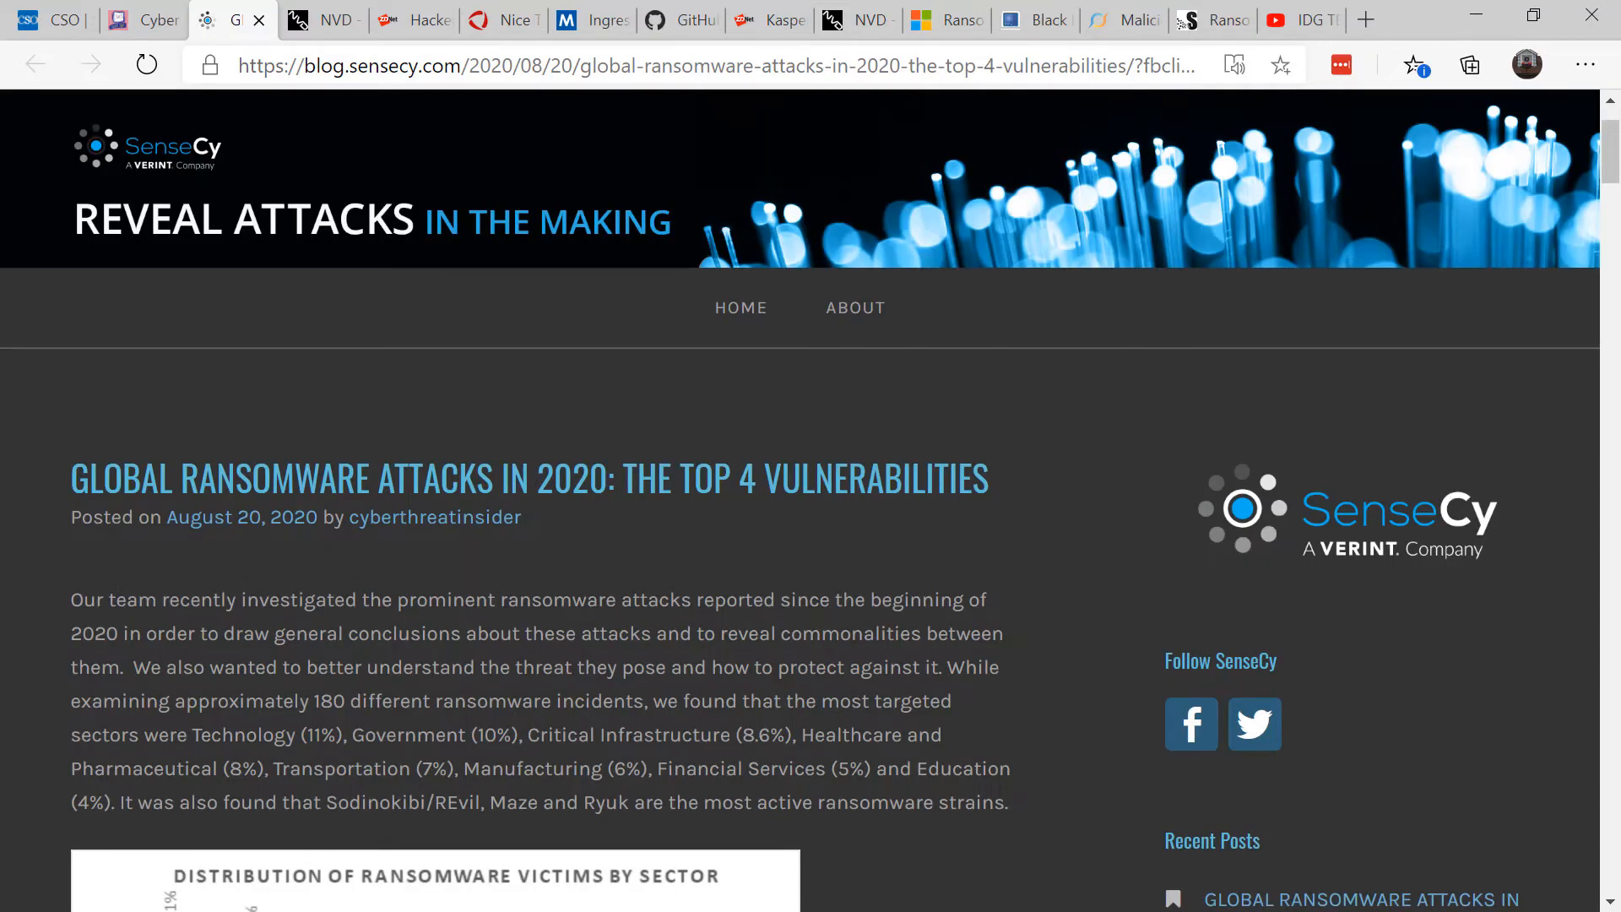
pyautogui.scroll(-3)
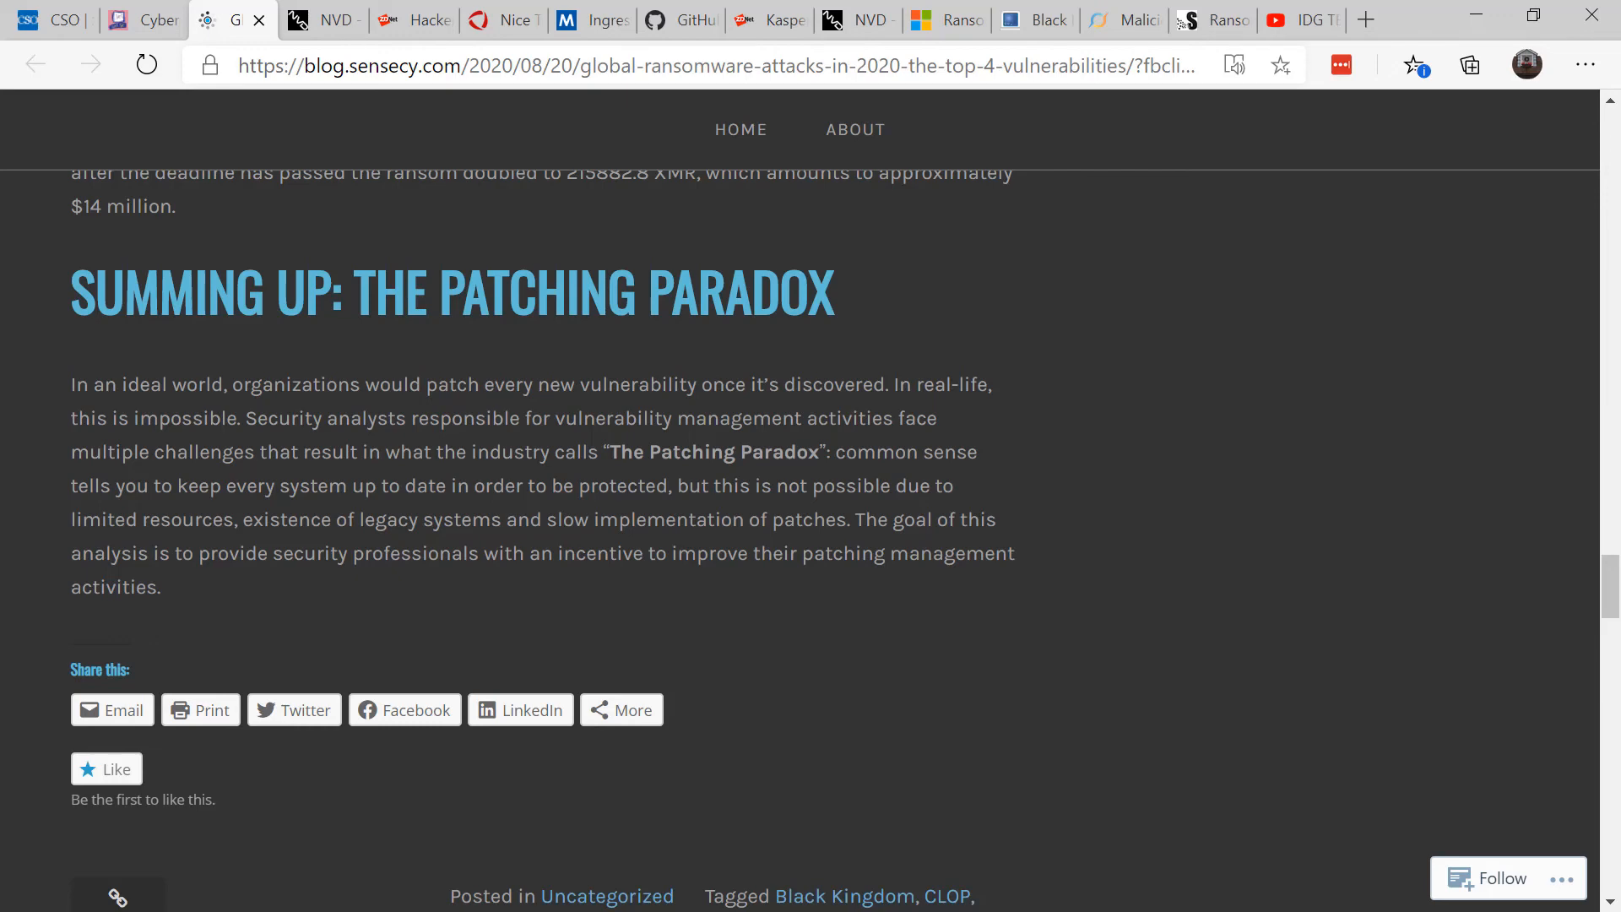
pyautogui.click(1296, 20)
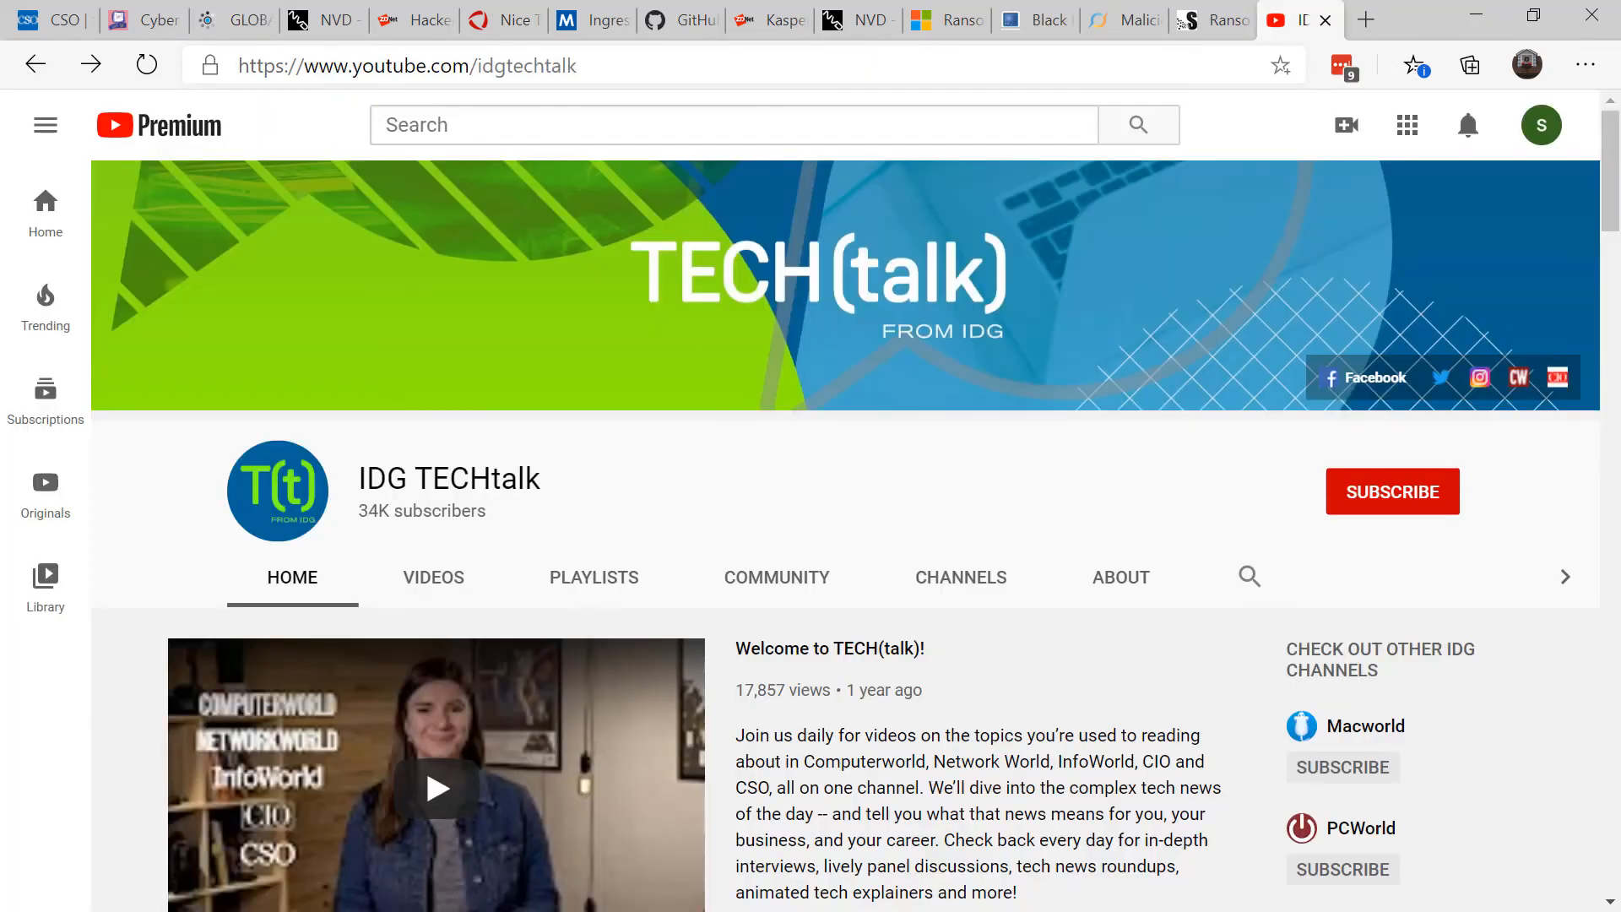